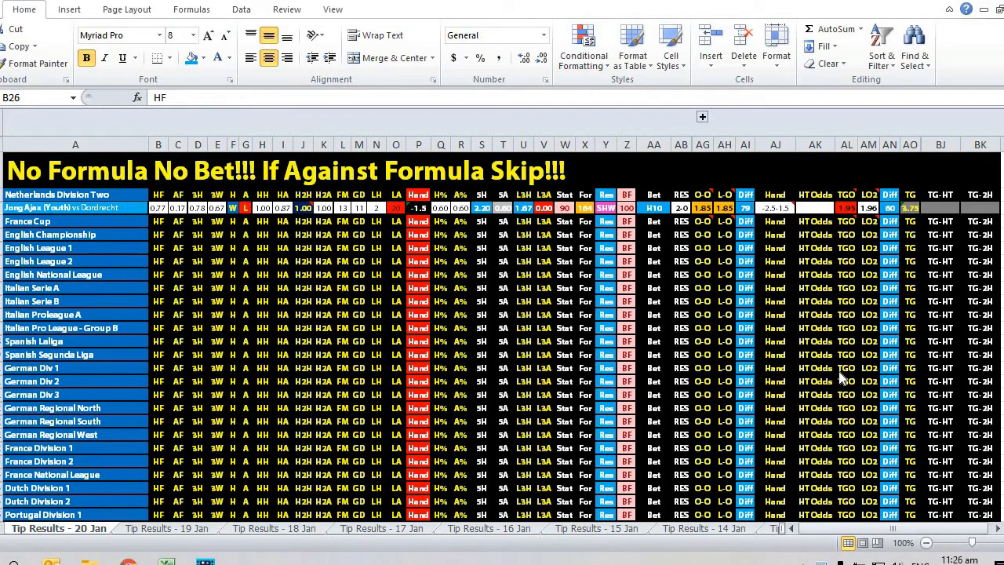
mouse_move(866, 384)
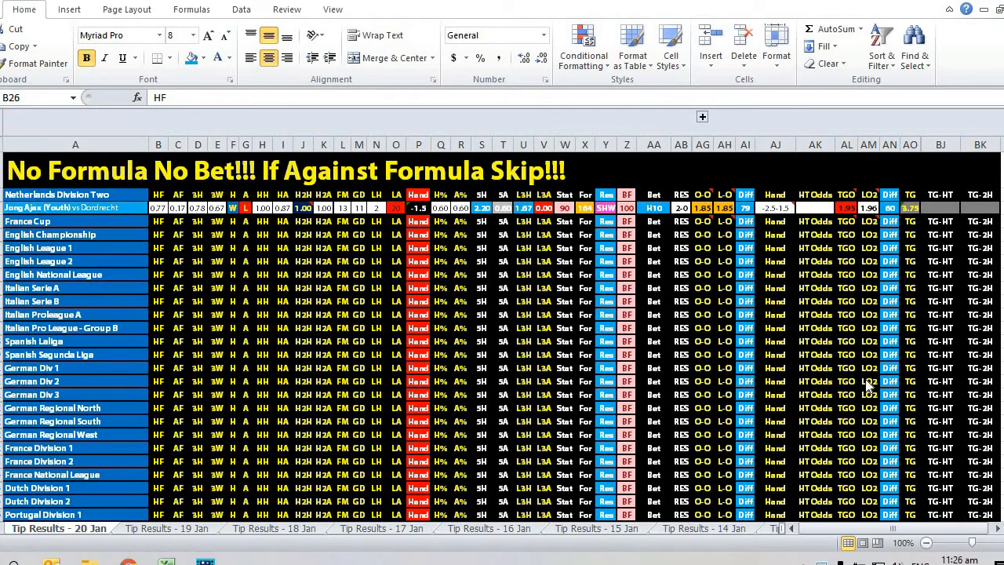
mouse_move(709, 272)
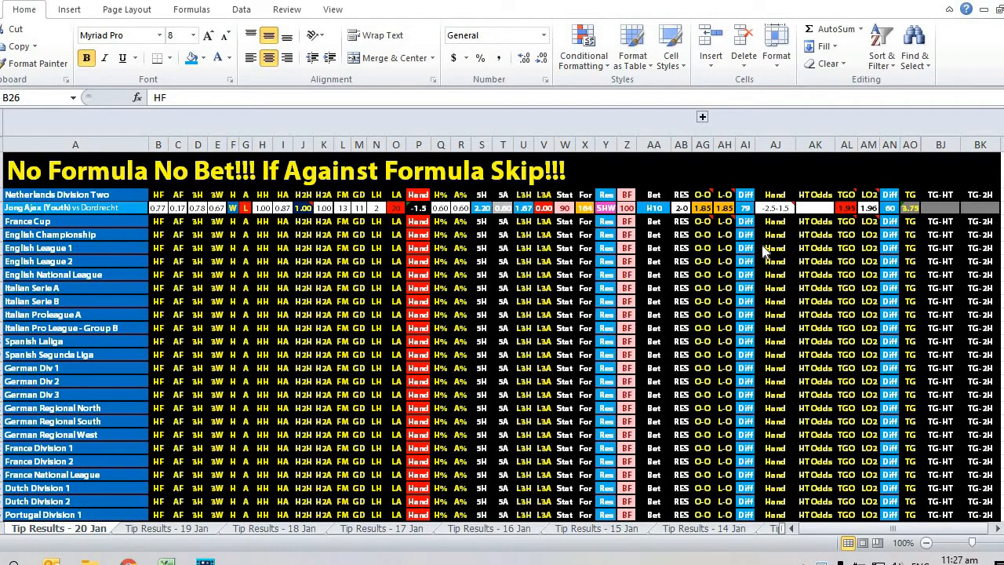
mouse_move(775, 216)
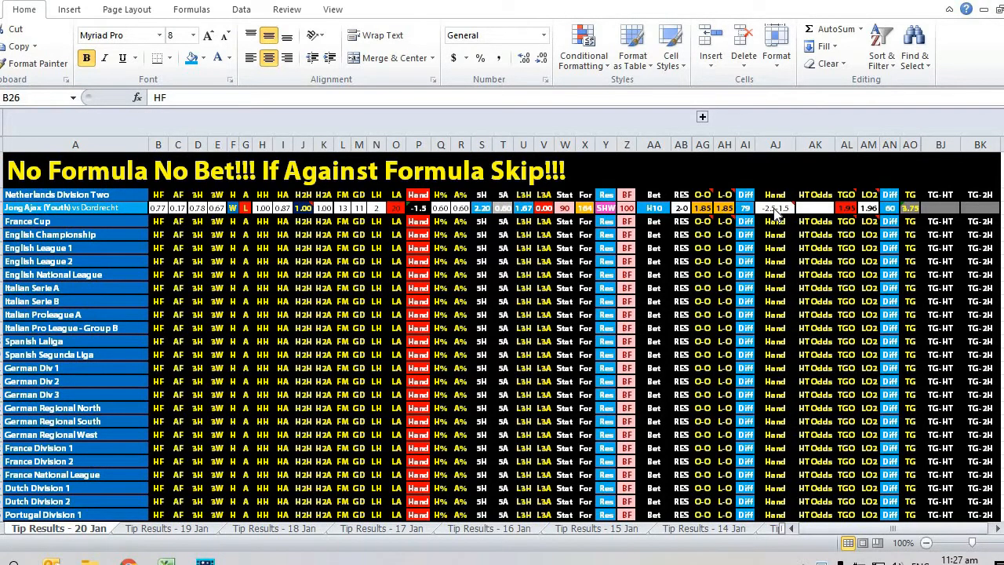
- Select handicap cell AJ4 for the Jong Ajax vs Dordrecht match, to hold -2.5-1.5
left_click(775, 207)
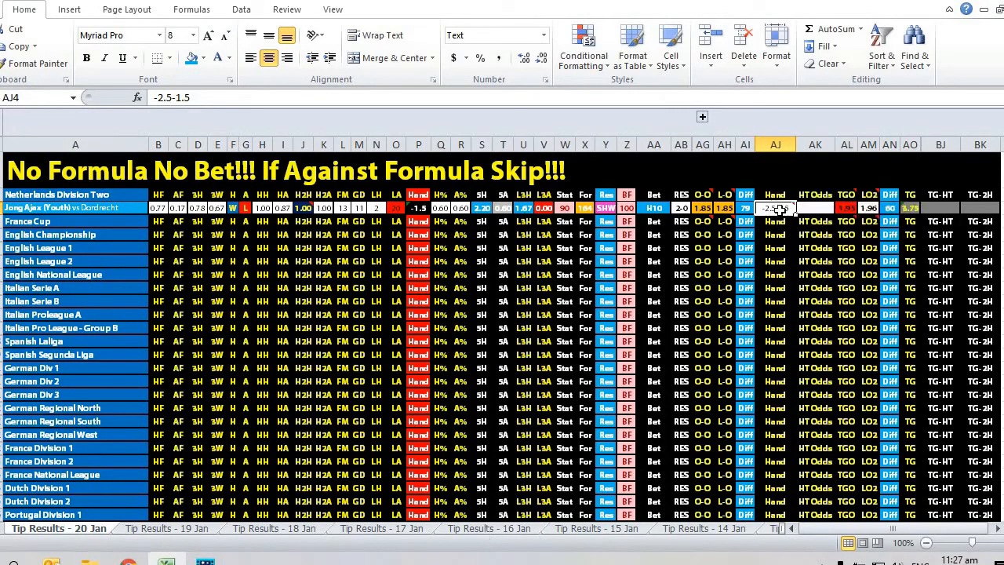
mouse_move(775, 207)
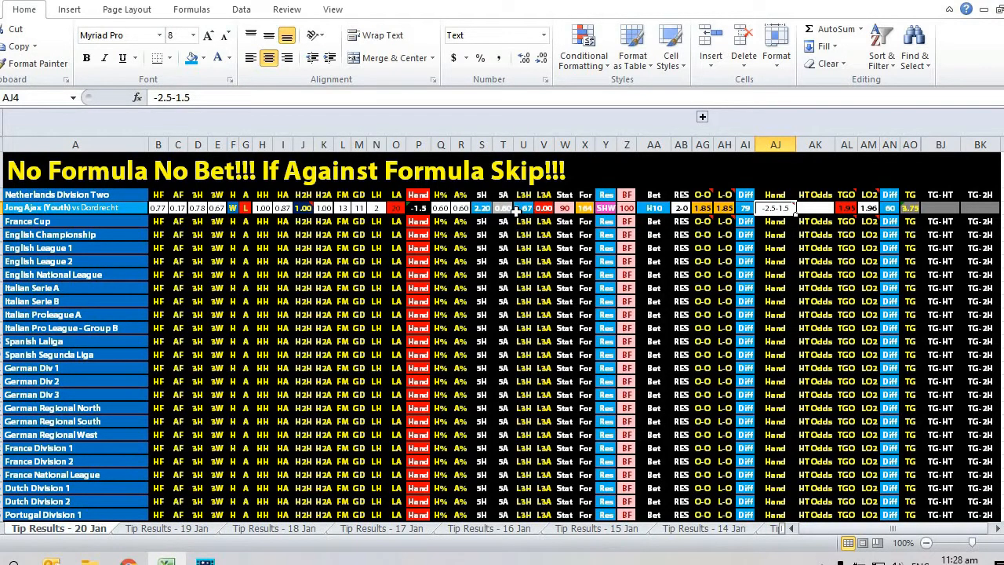
mouse_move(530, 214)
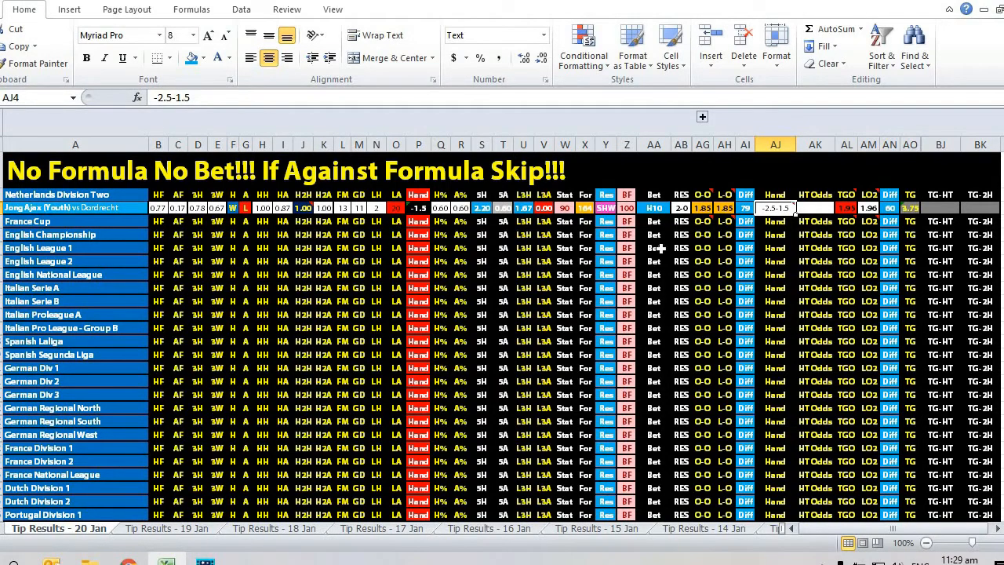
mouse_move(676, 227)
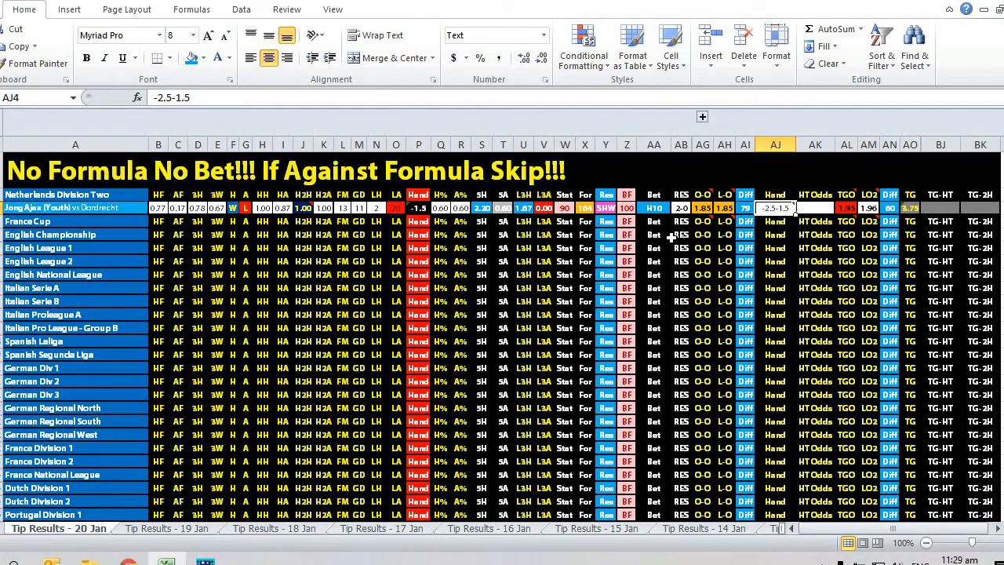
mouse_move(702, 260)
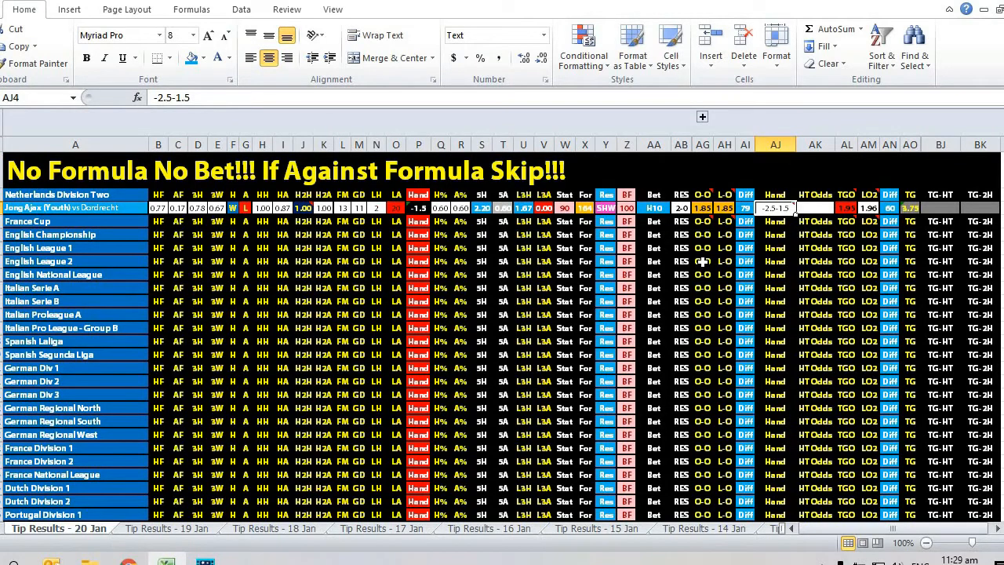